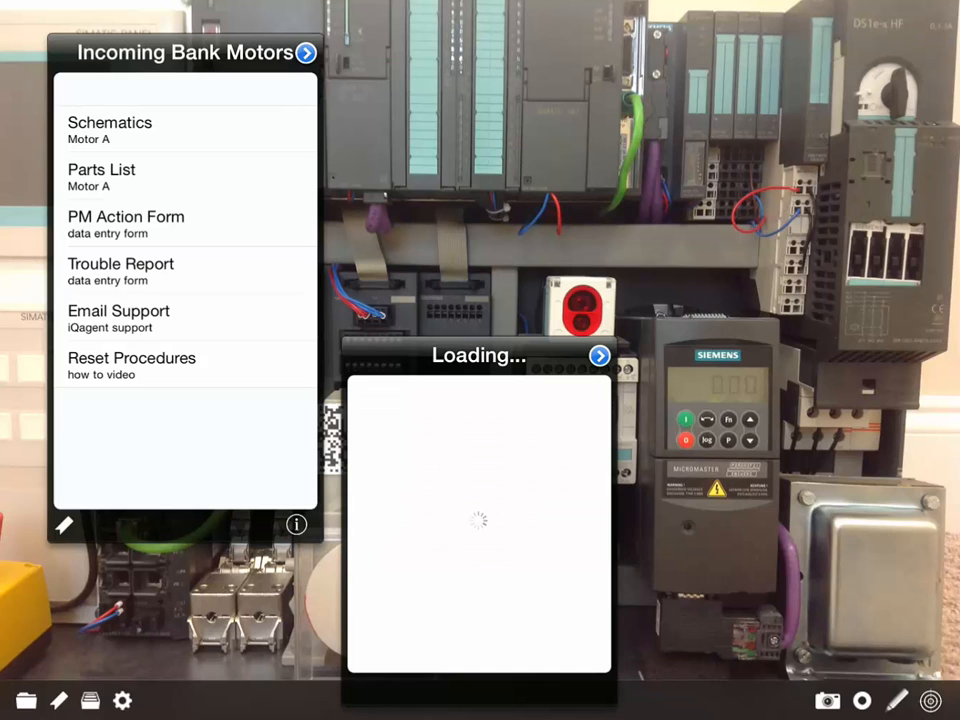
Show the Incoming Bank Motors POI's resource list, including its two data entry forms
{"action": "left_click", "coordinate": [110, 130]}
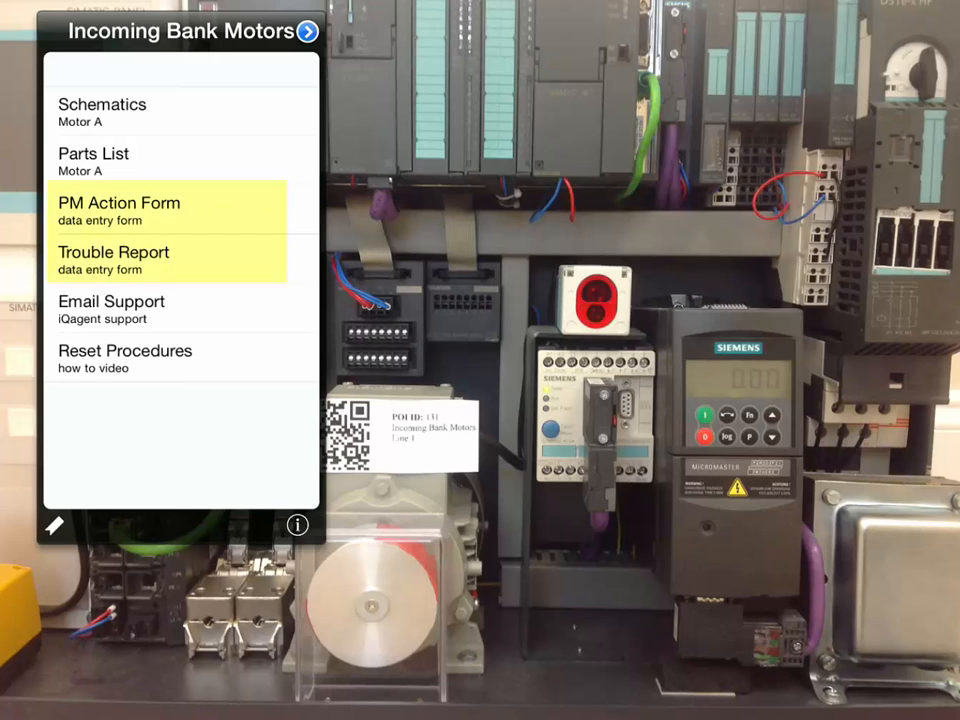
Review the PM Action Form report, then close it with Done
{"action": "left_click", "coordinate": [118, 210]}
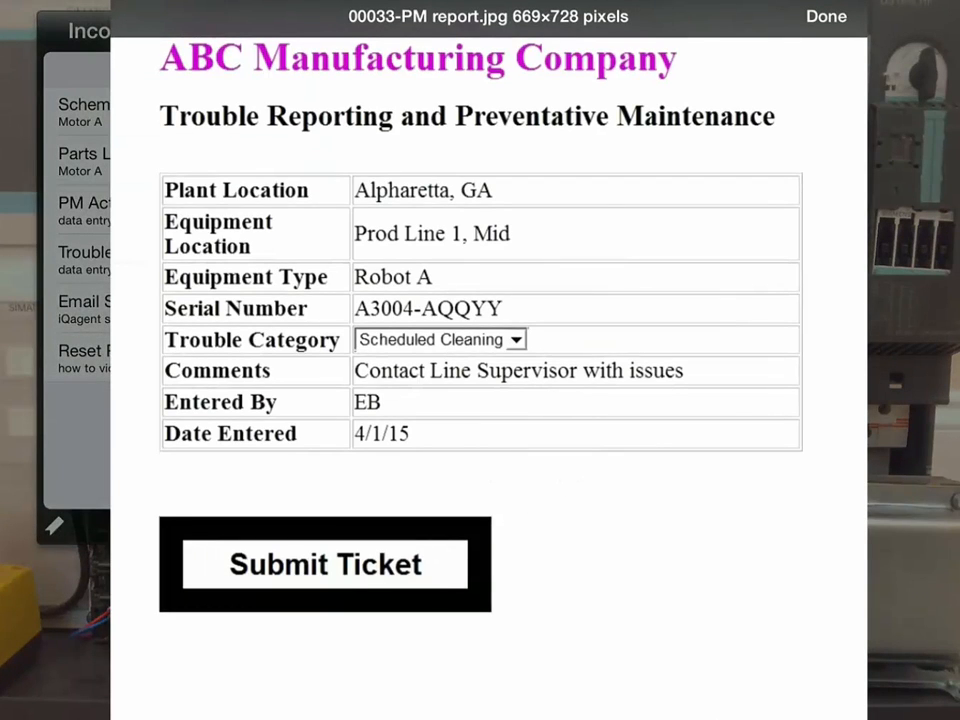
{"action": "left_click", "coordinate": [825, 16]}
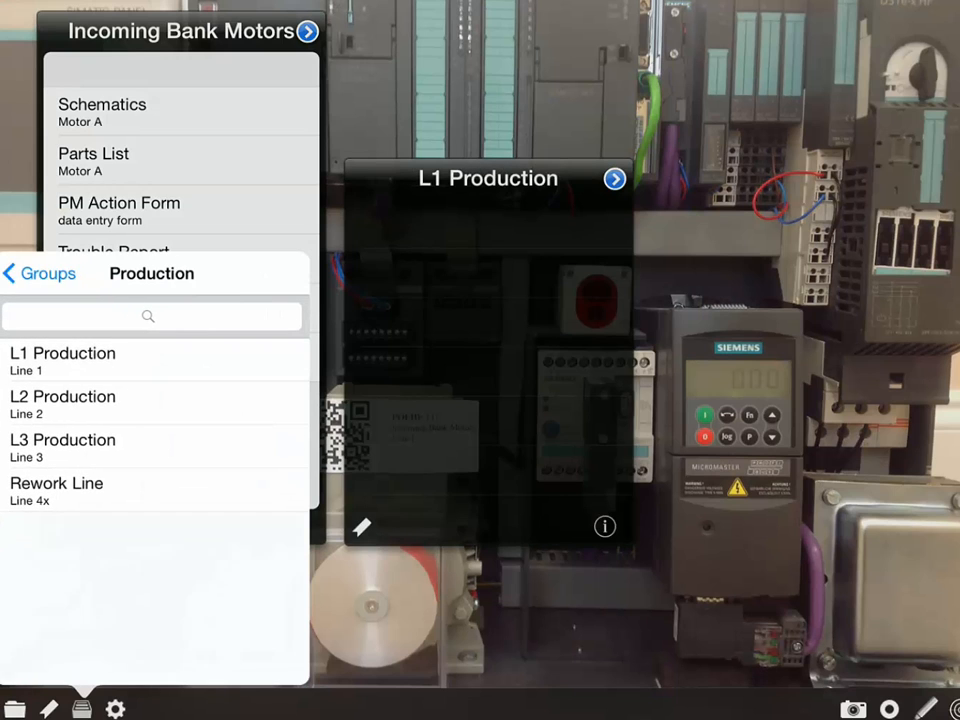
Select the L1 Production line and compose an email with snapshot 25072431.png attached
{"action": "left_click", "coordinate": [62, 353]}
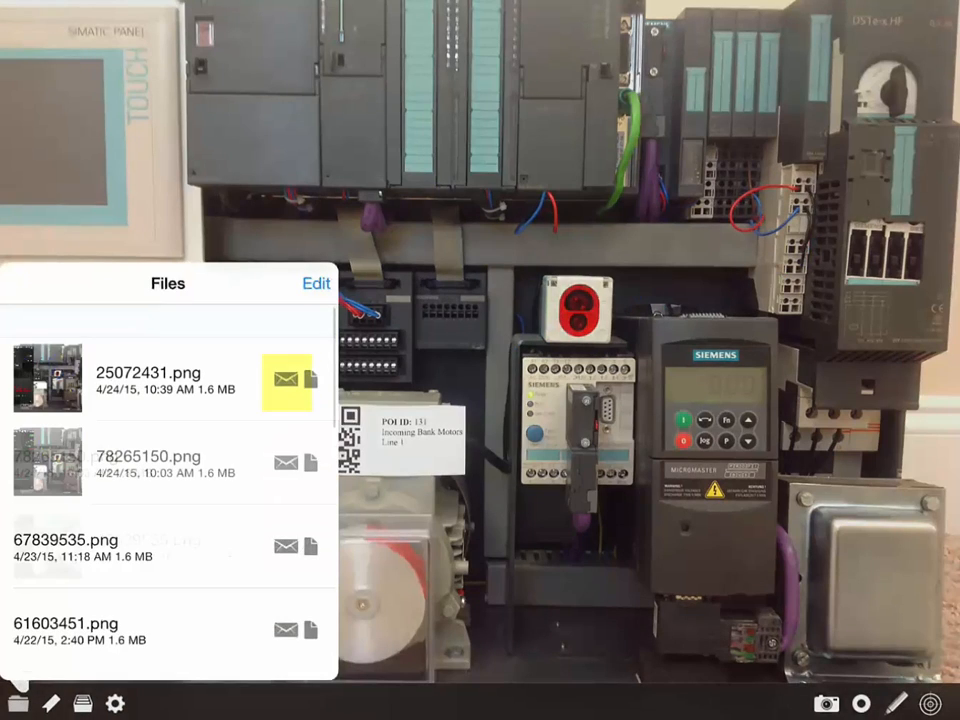
{"action": "left_click", "coordinate": [286, 380]}
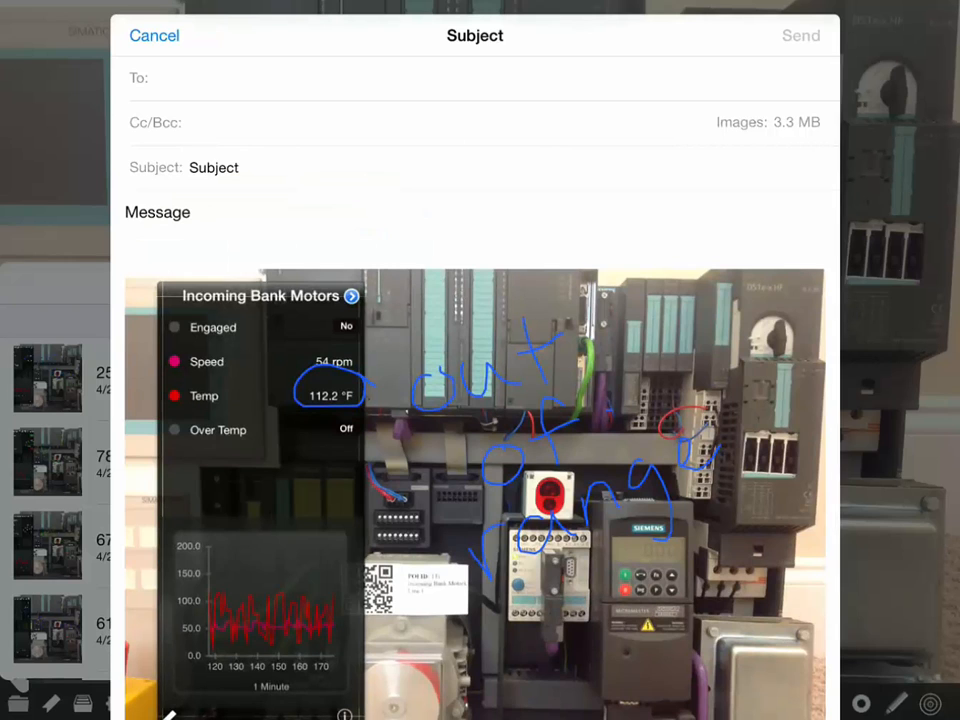
{"action": "left_click", "coordinate": [154, 35]}
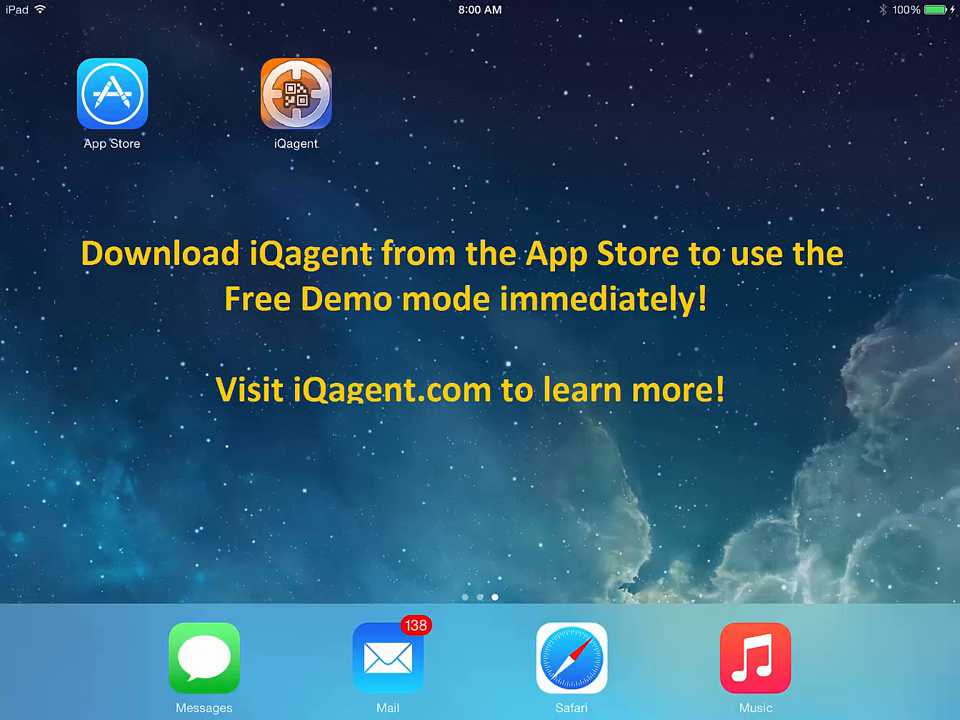